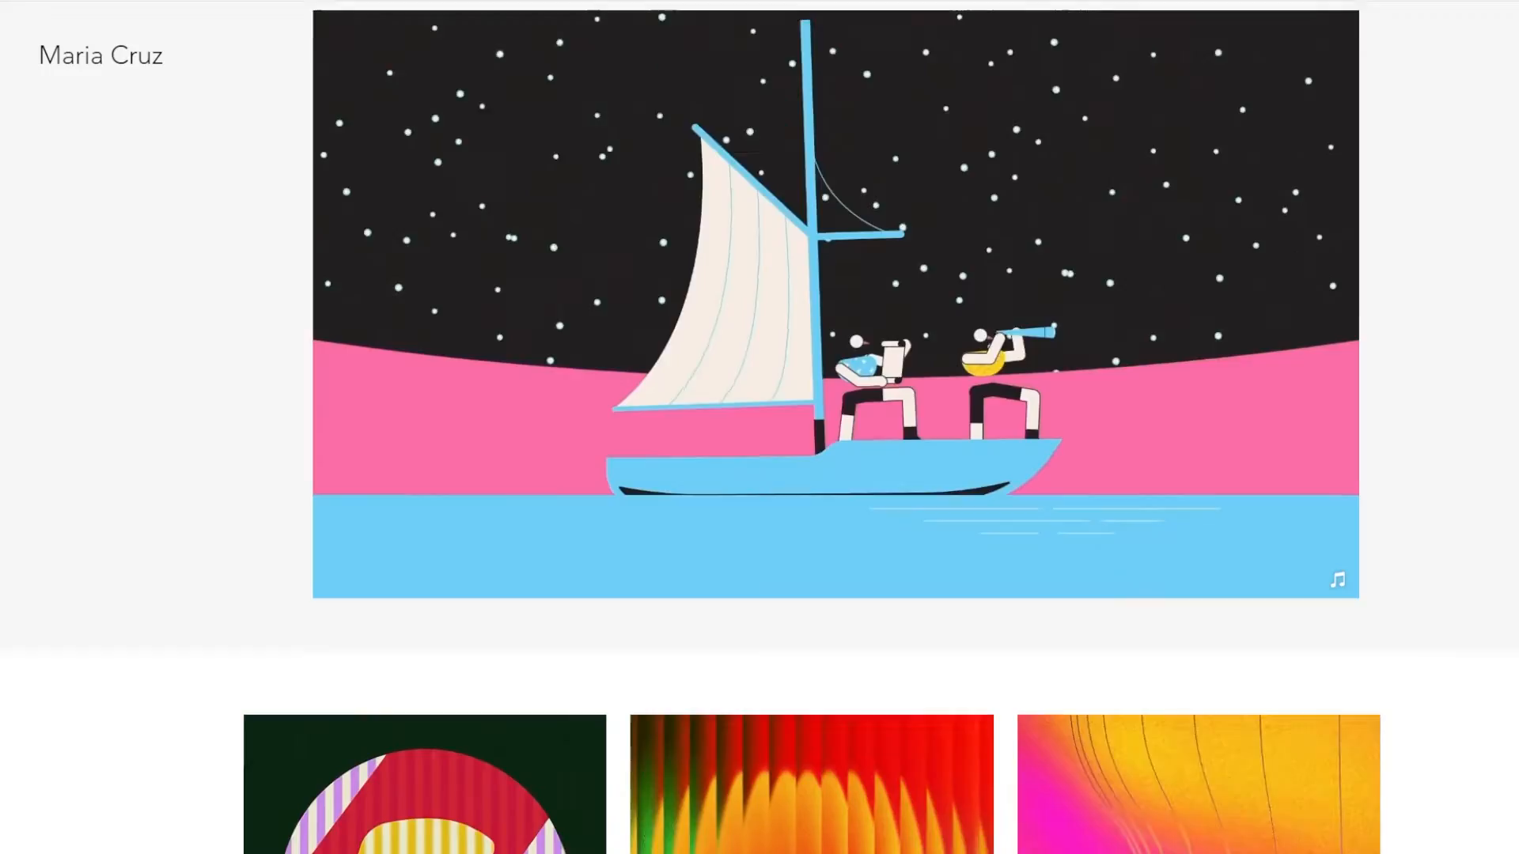
- Scroll past the sailboat animation to the grid of illustration thumbnails
scroll(down, 3)
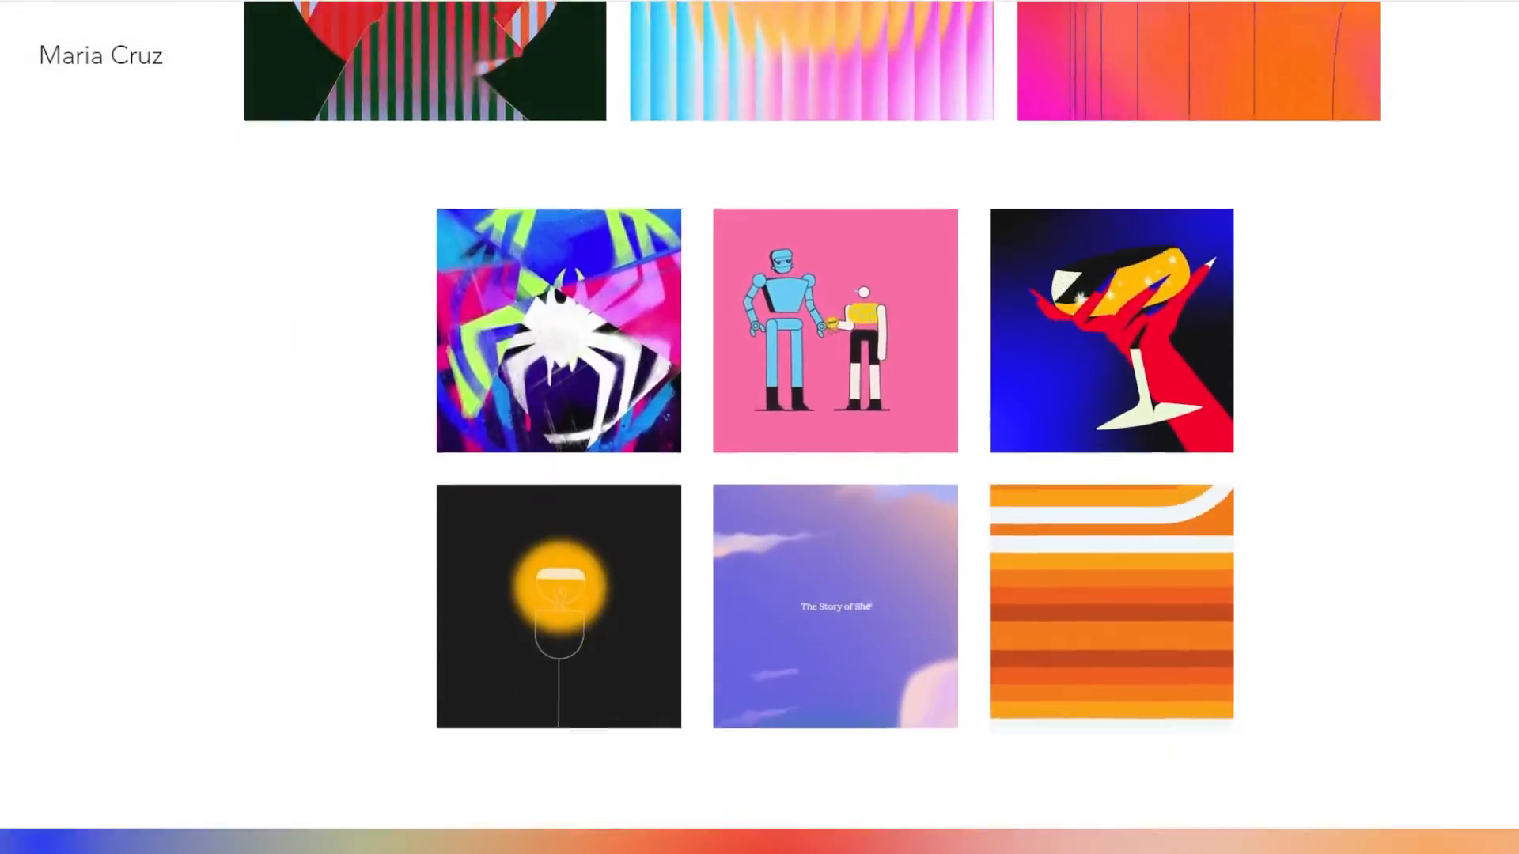
- Open the IMG_3374 composition showing the blue ball resting on the glass bowl
click(558, 329)
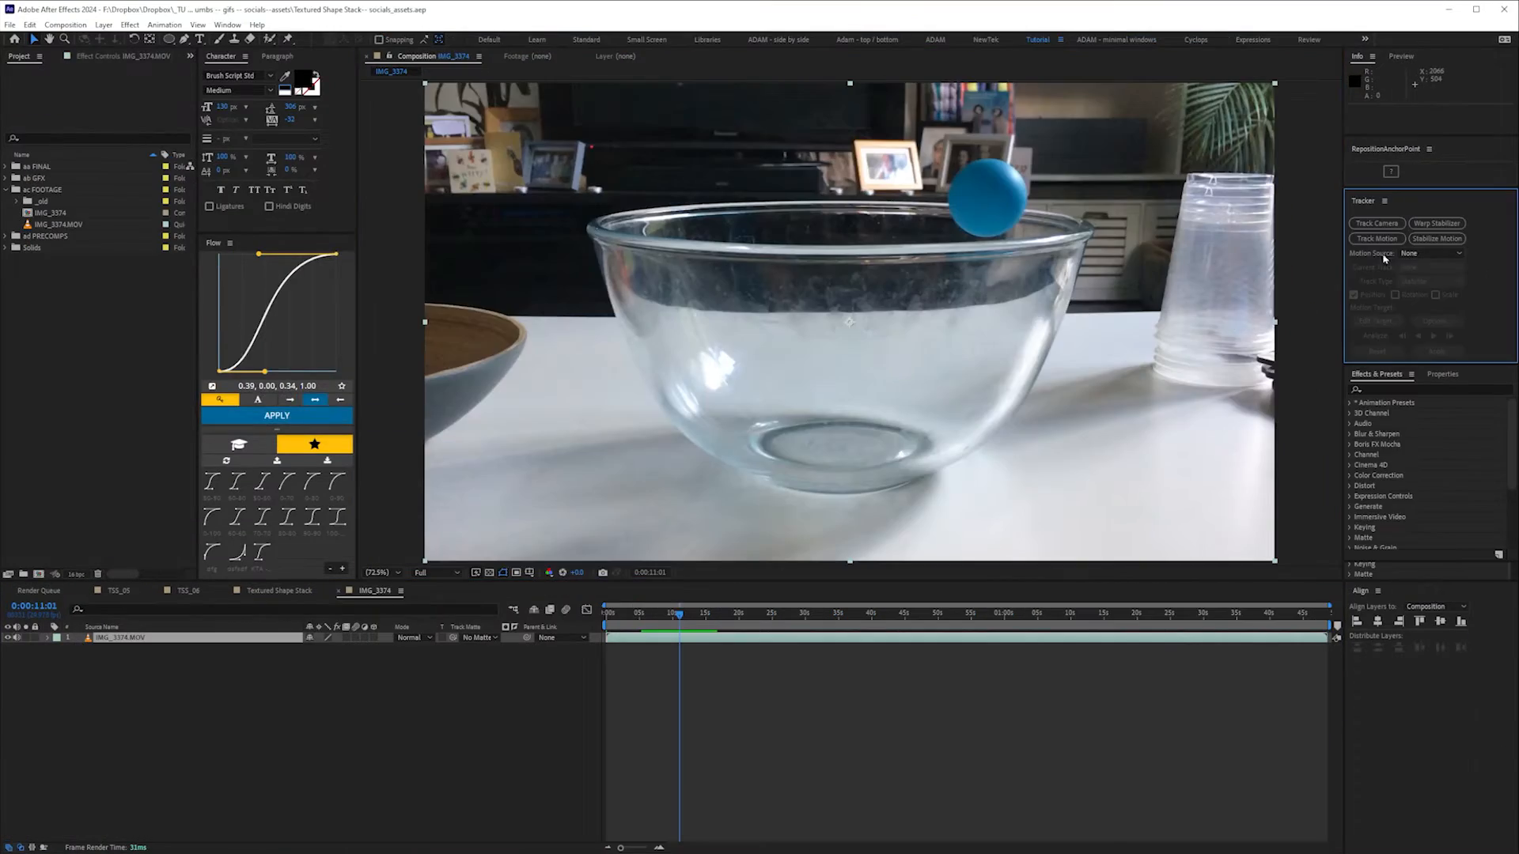
- Open a project clip's Interpret Footage options from the Project panel
click(1375, 239)
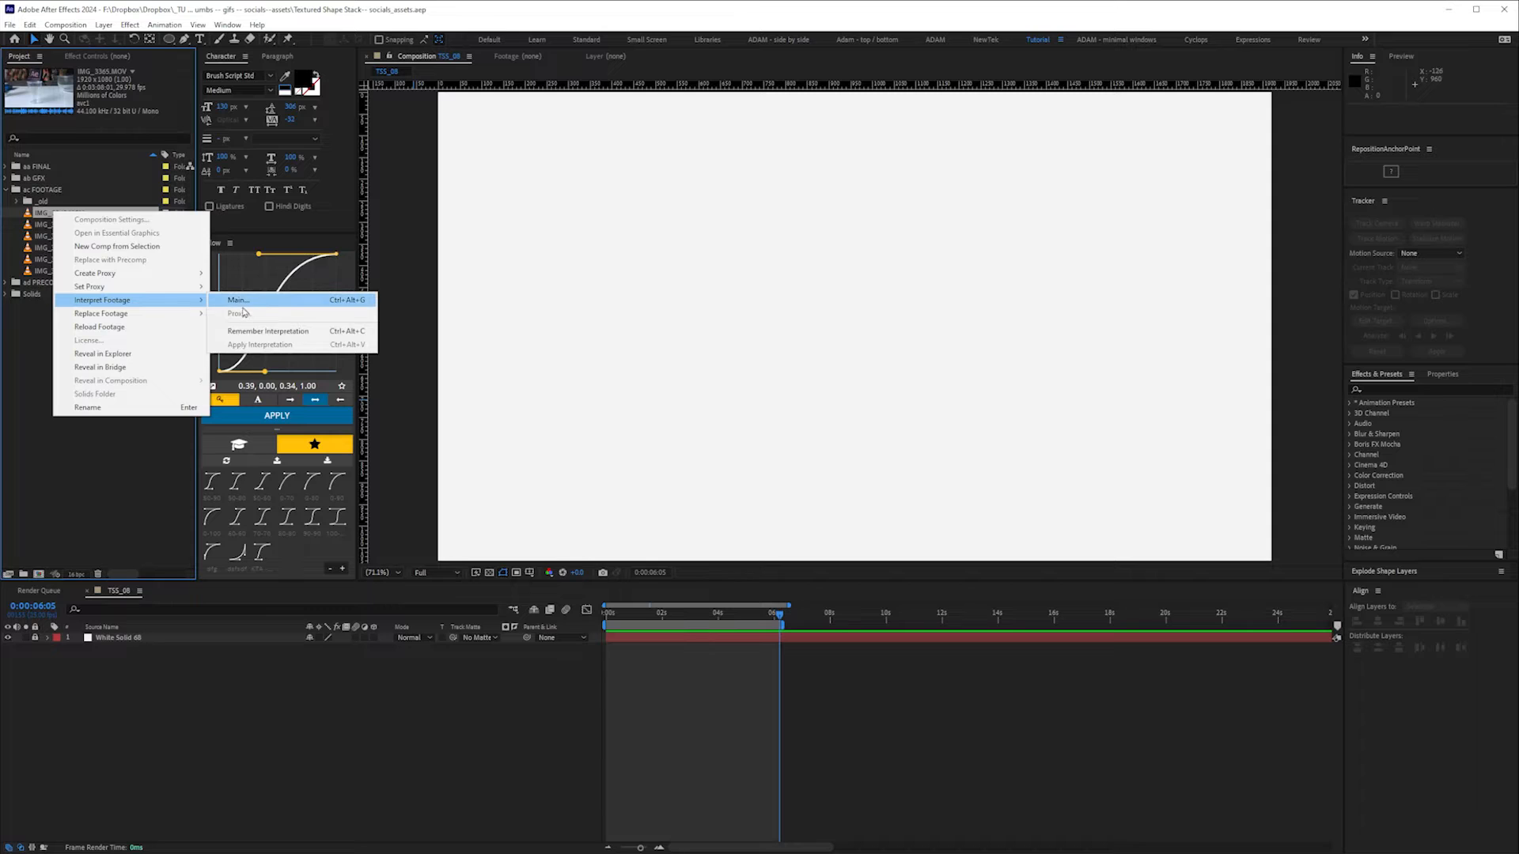
click(237, 299)
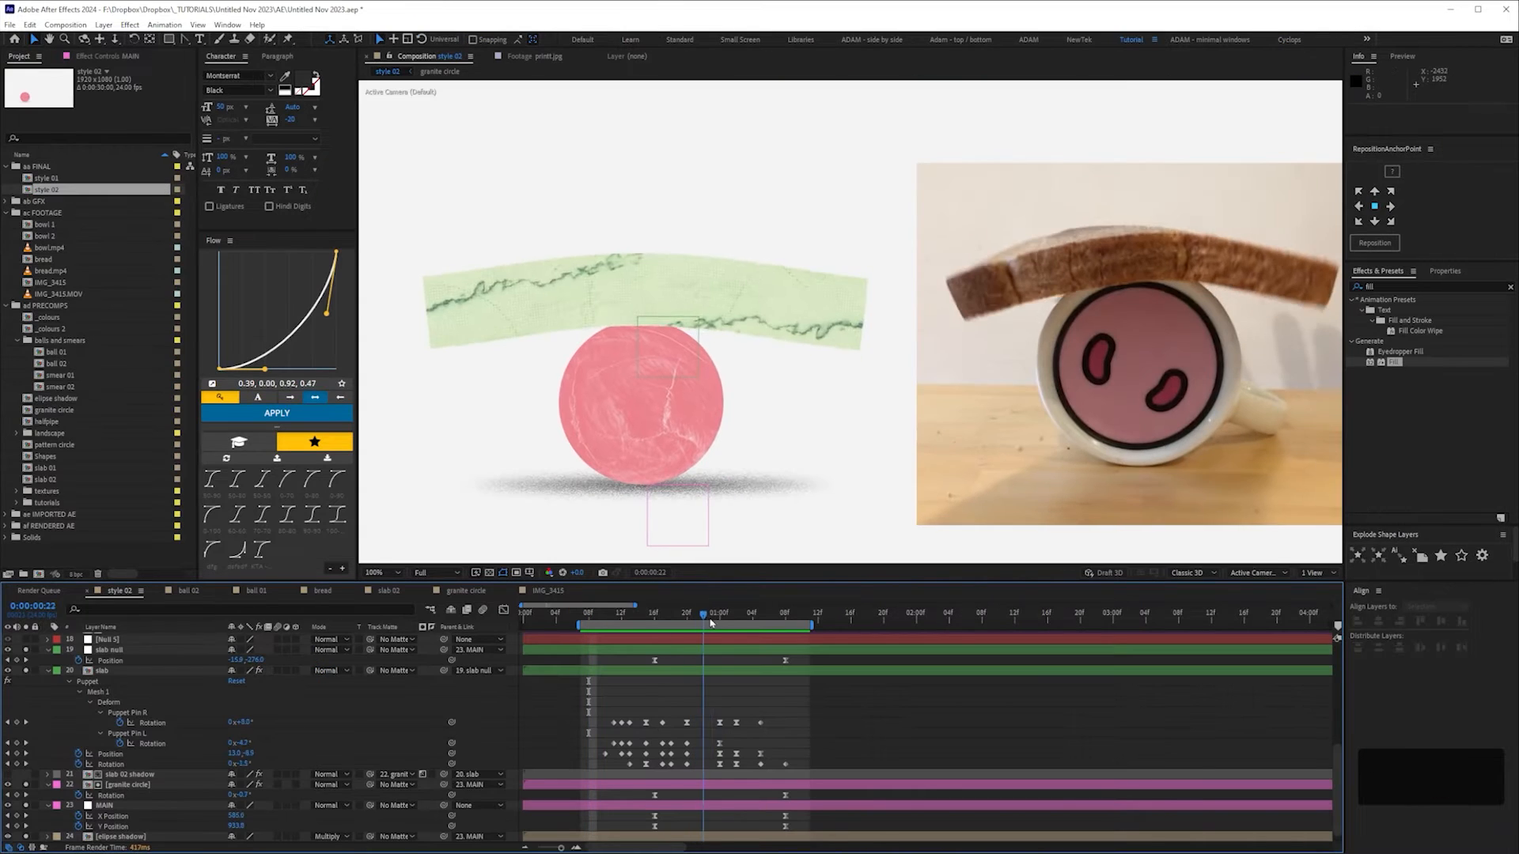
- Scrub the ball 01 timeline to check the texture shifting inside the circle
drag(703, 616, 760, 615)
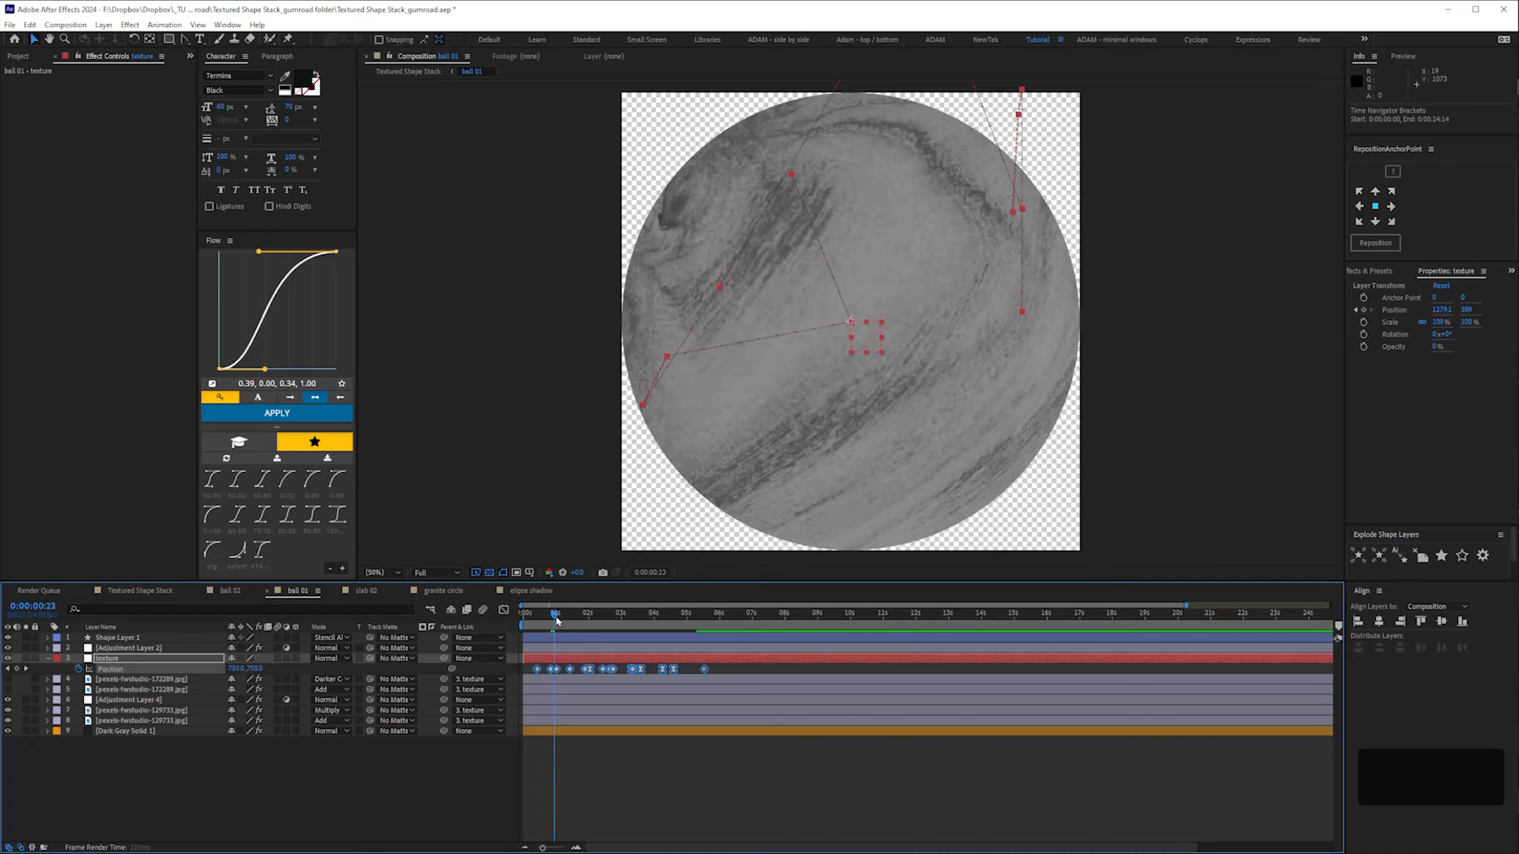
click(586, 613)
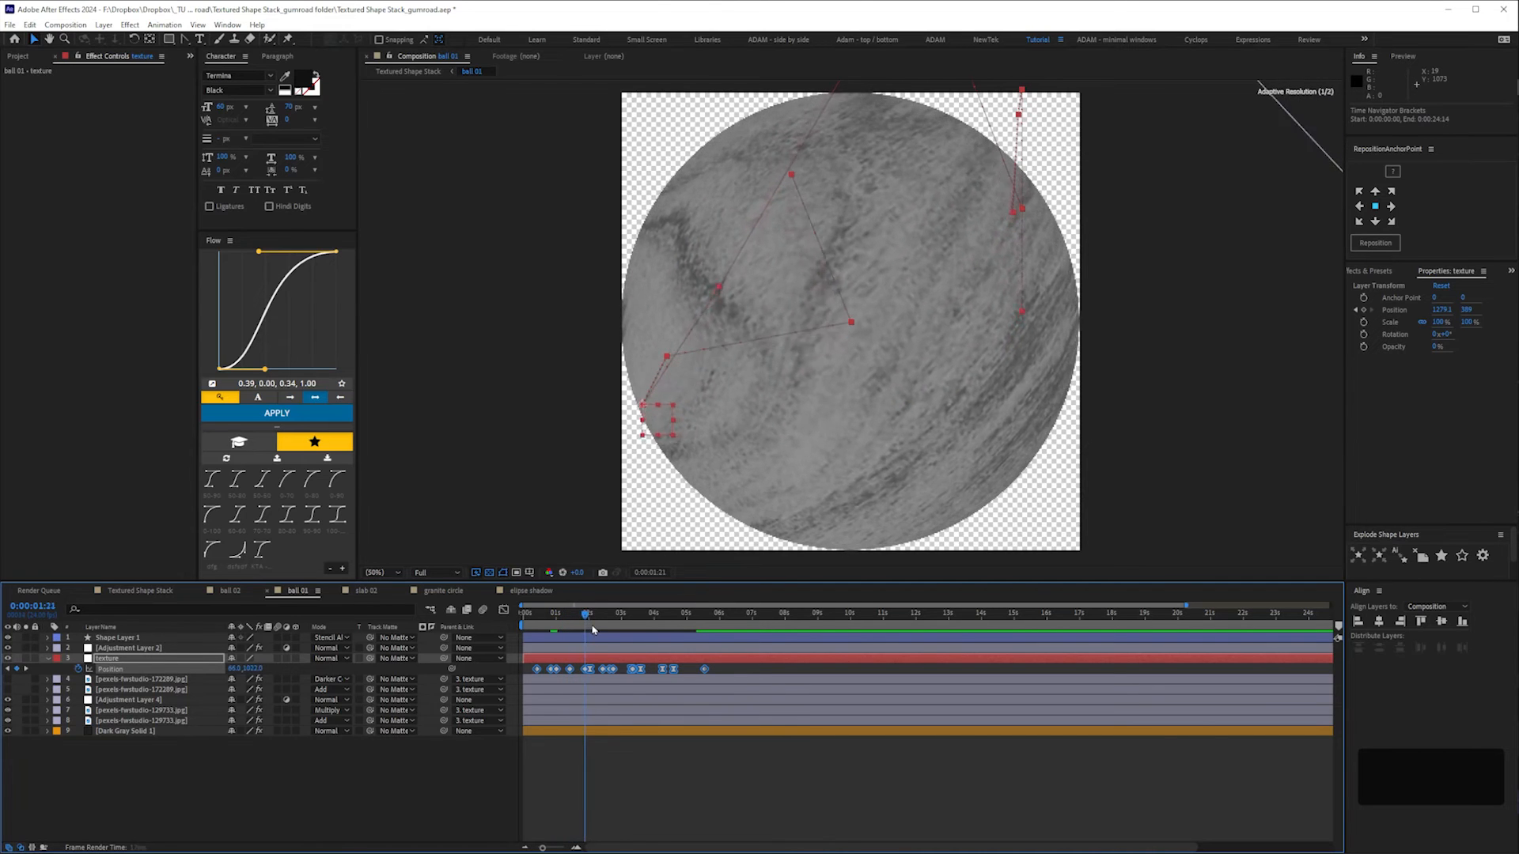